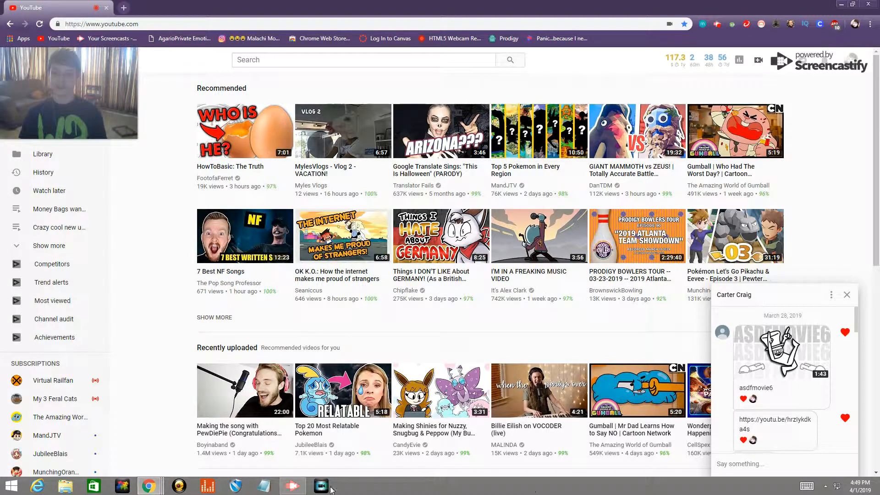
# Play asdfmovie6 from the shared link to its end, then bring up Screencastify to stop recording
pyautogui.click(293, 486)
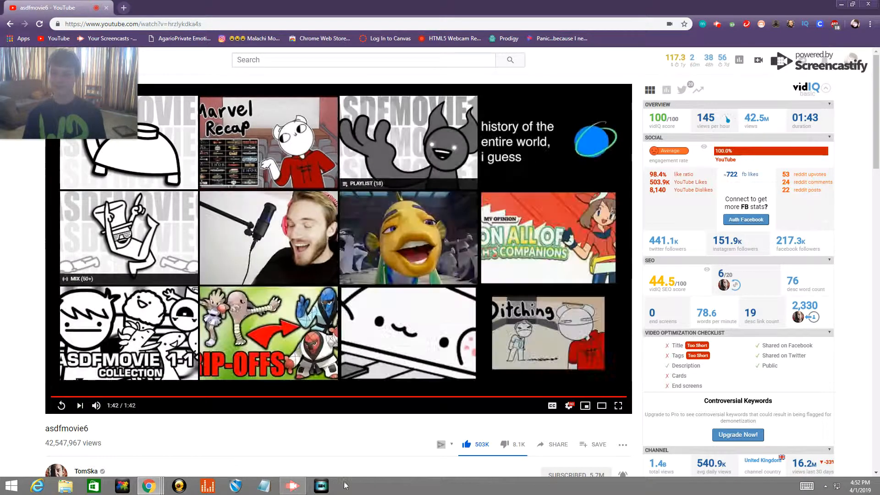
pyautogui.click(292, 486)
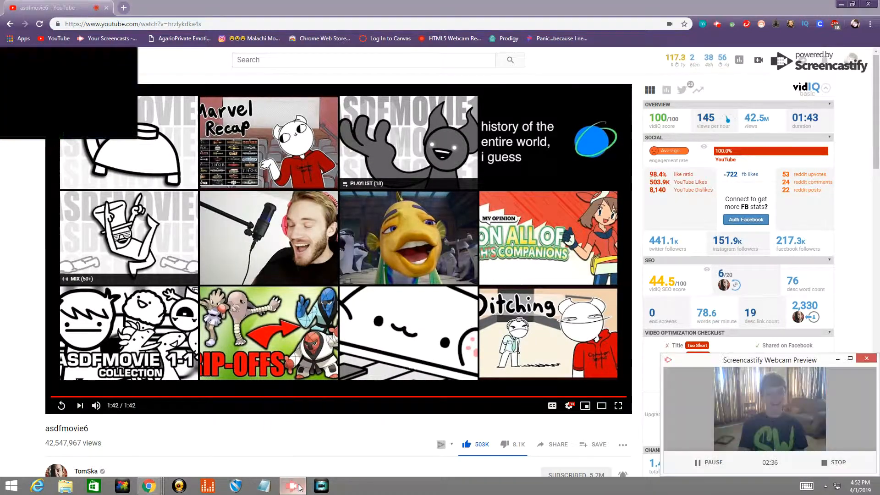